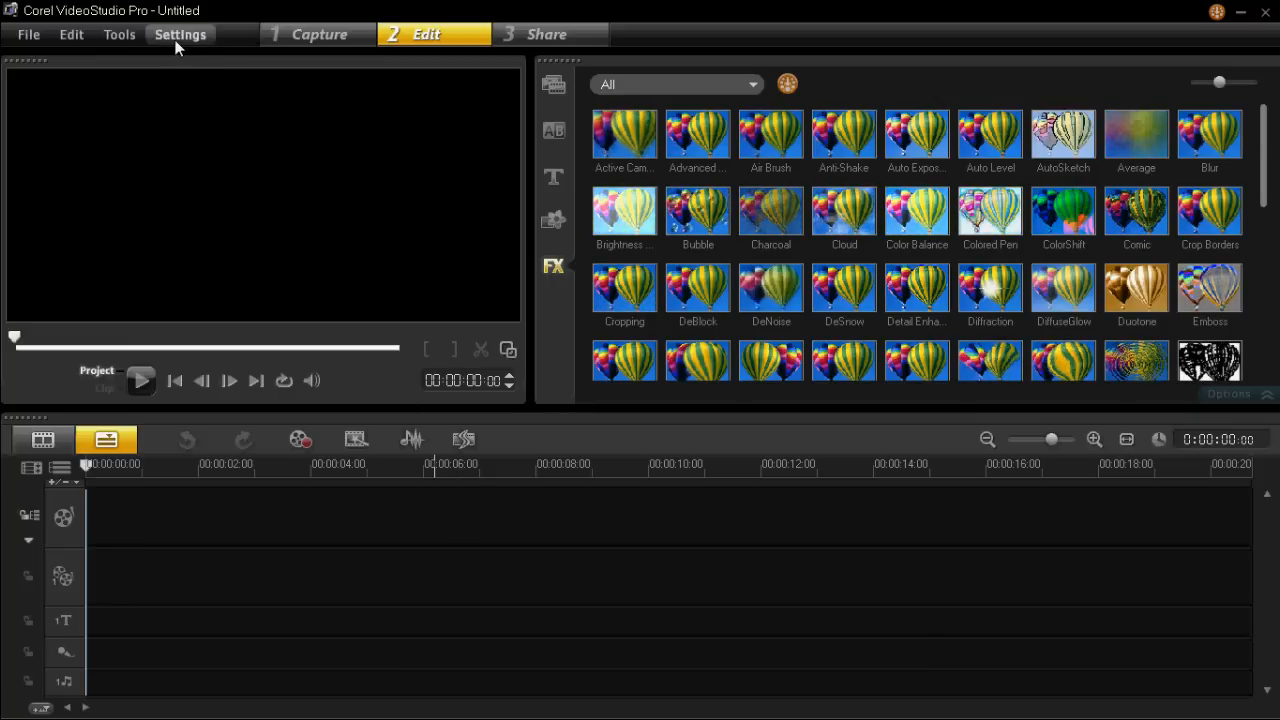
Step: Switch to the Custom #1 layout, then widen the preview panel and narrow the effects library
{"action": "left_click", "coordinate": [180, 34]}
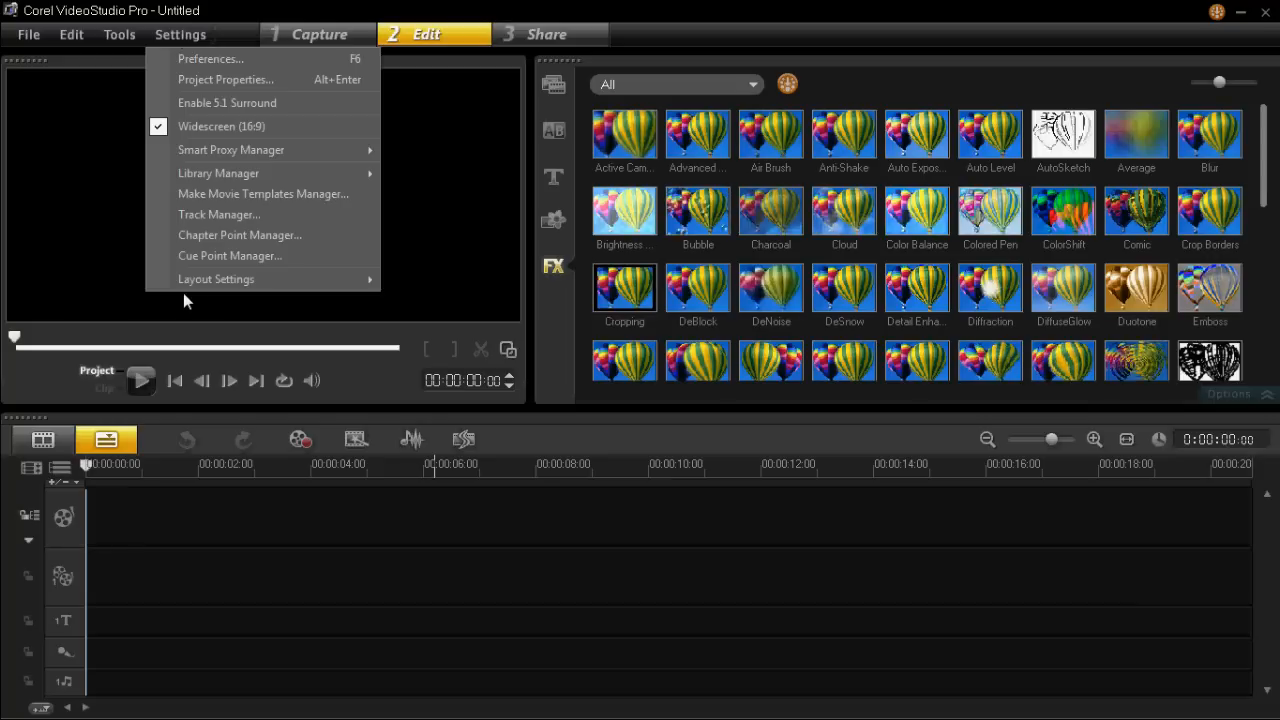
{"action": "mouse_move", "coordinate": [216, 279]}
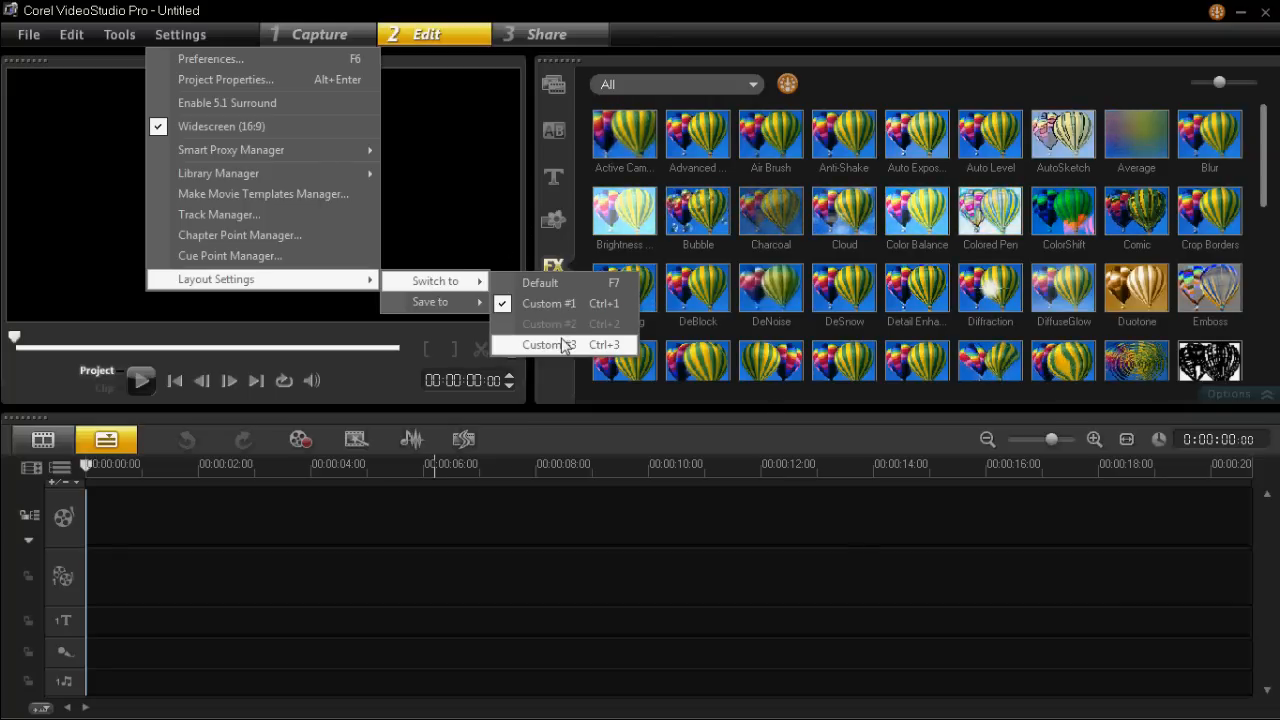
{"action": "mouse_move", "coordinate": [549, 344]}
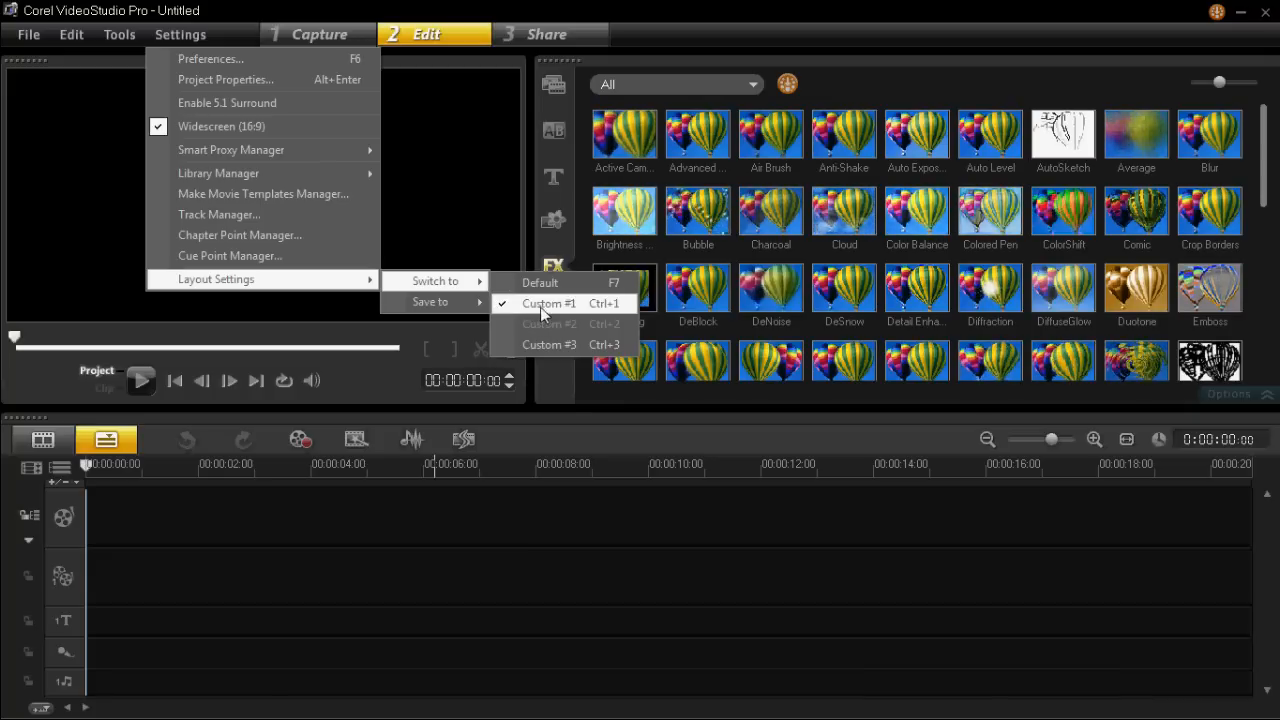
{"action": "mouse_move", "coordinate": [549, 344]}
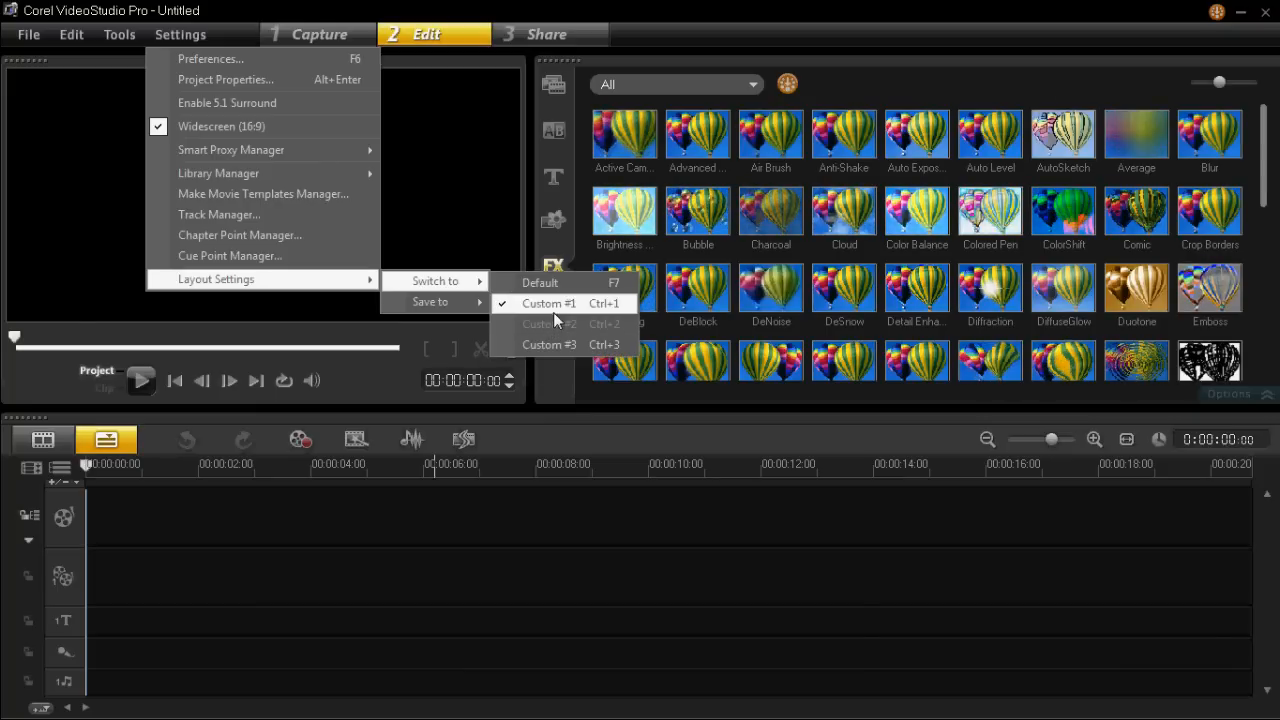
{"action": "left_click", "coordinate": [181, 34]}
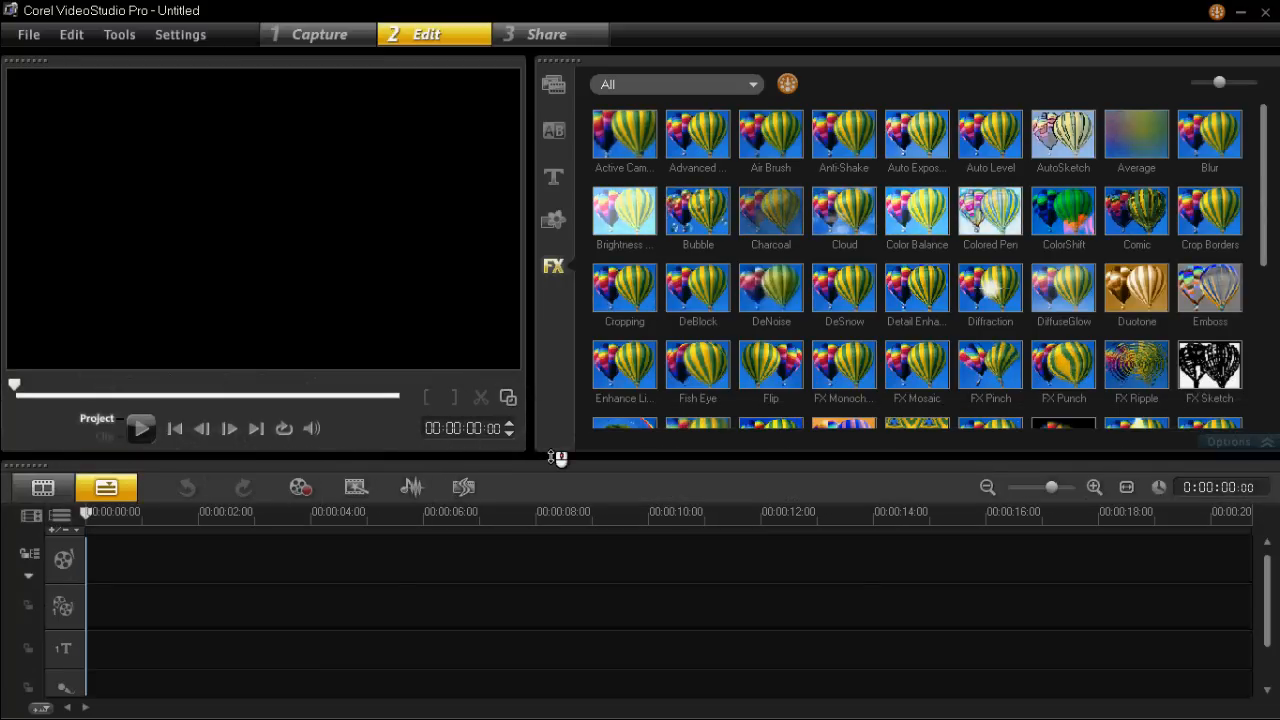
{"action": "mouse_move", "coordinate": [530, 418]}
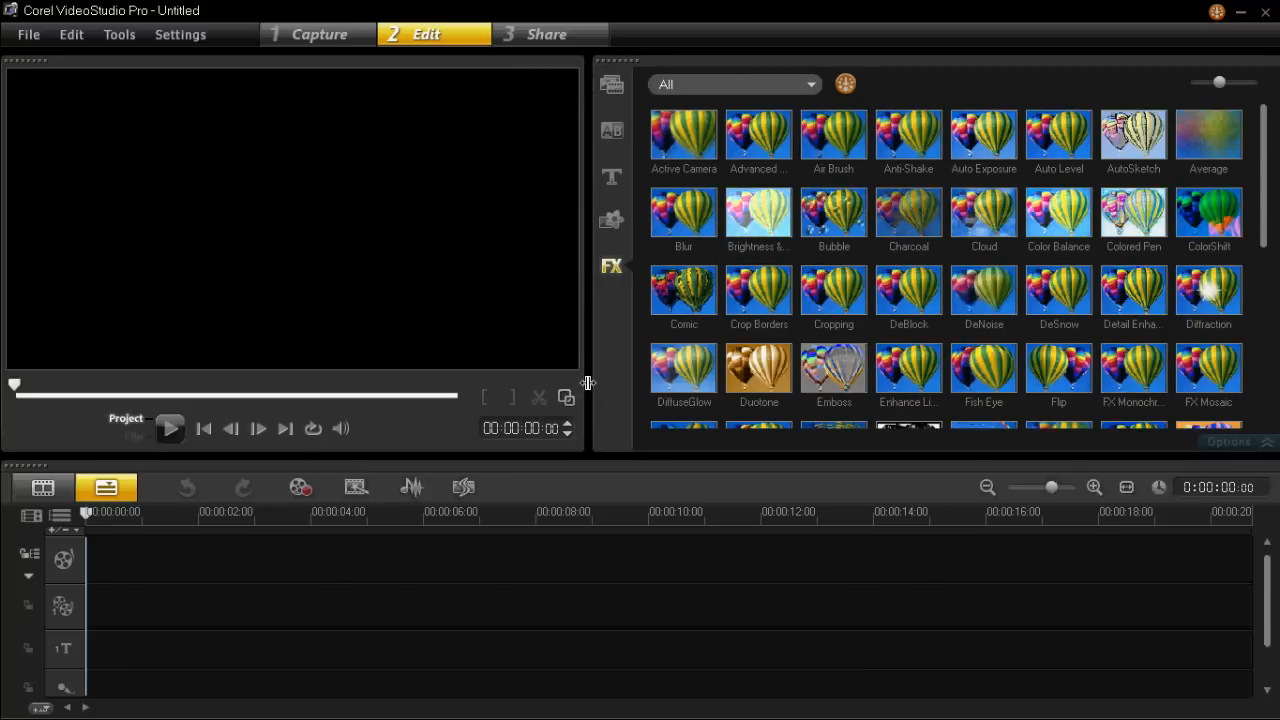
{"action": "left_click", "coordinate": [833, 290]}
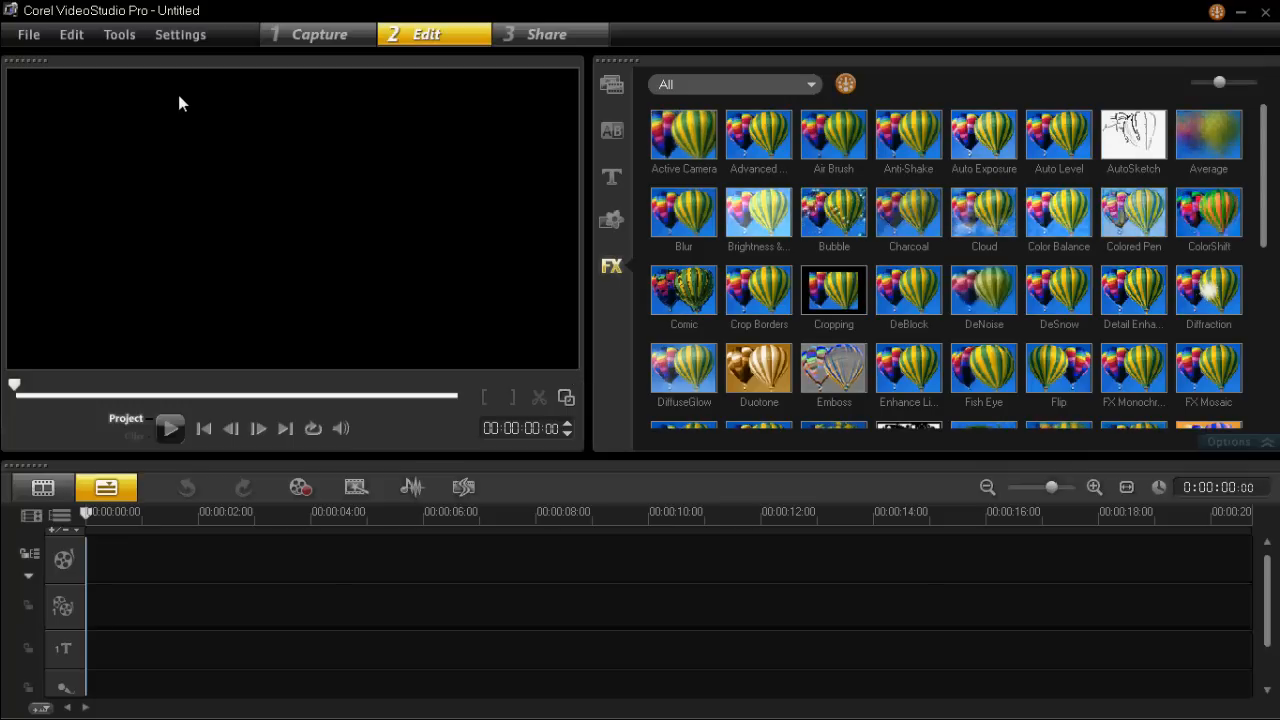
{"action": "left_click", "coordinate": [180, 34]}
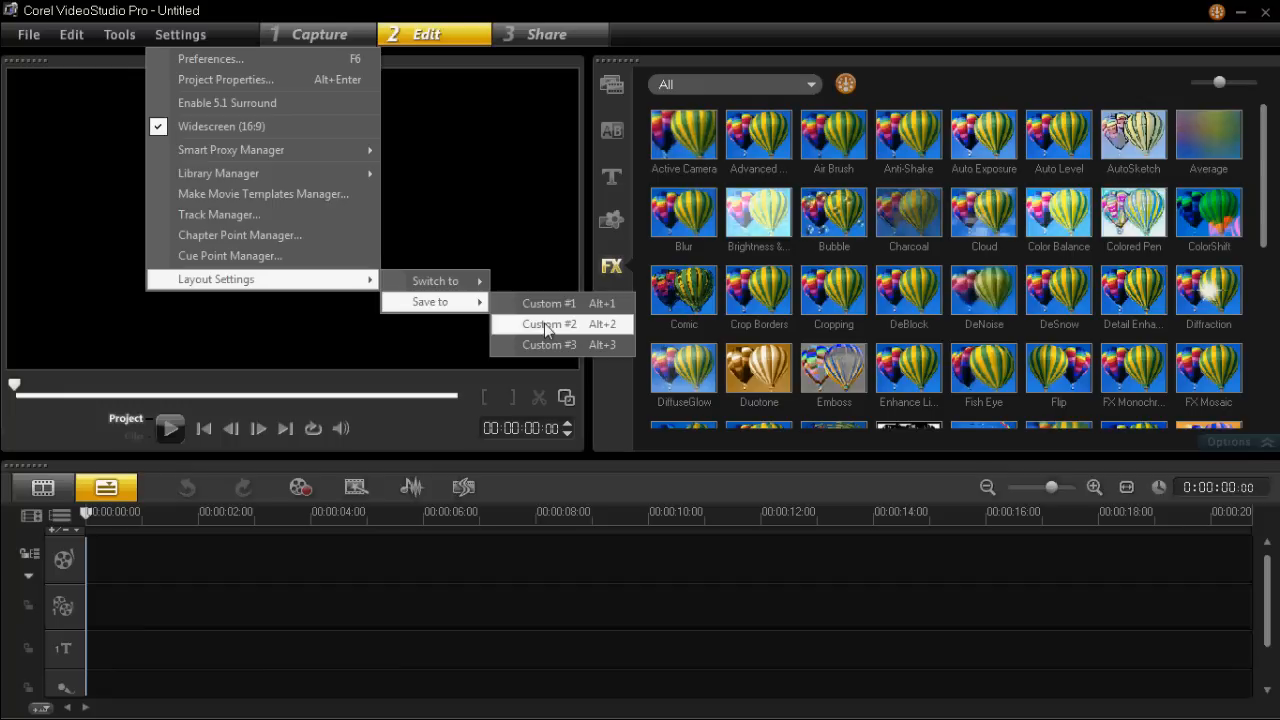
Step: Save the widened-preview arrangement to Layout Settings > Custom #2
{"action": "left_click", "coordinate": [548, 323]}
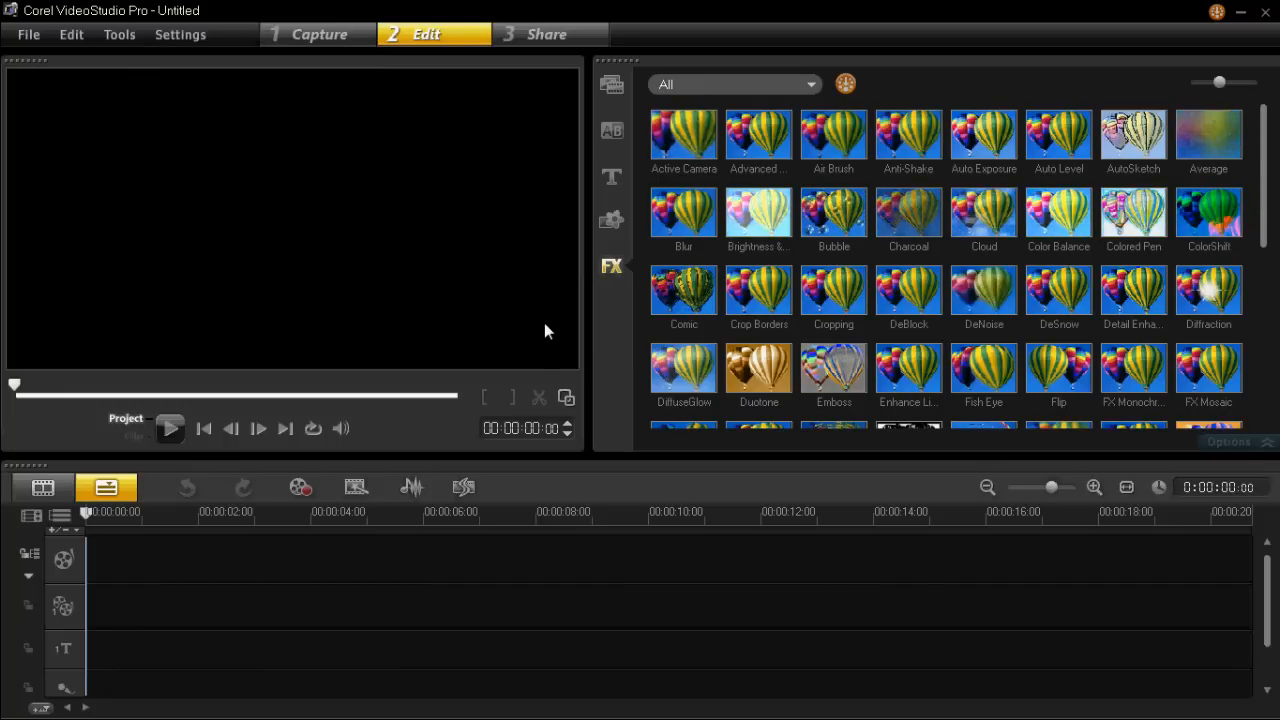
{"action": "mouse_move", "coordinate": [180, 34]}
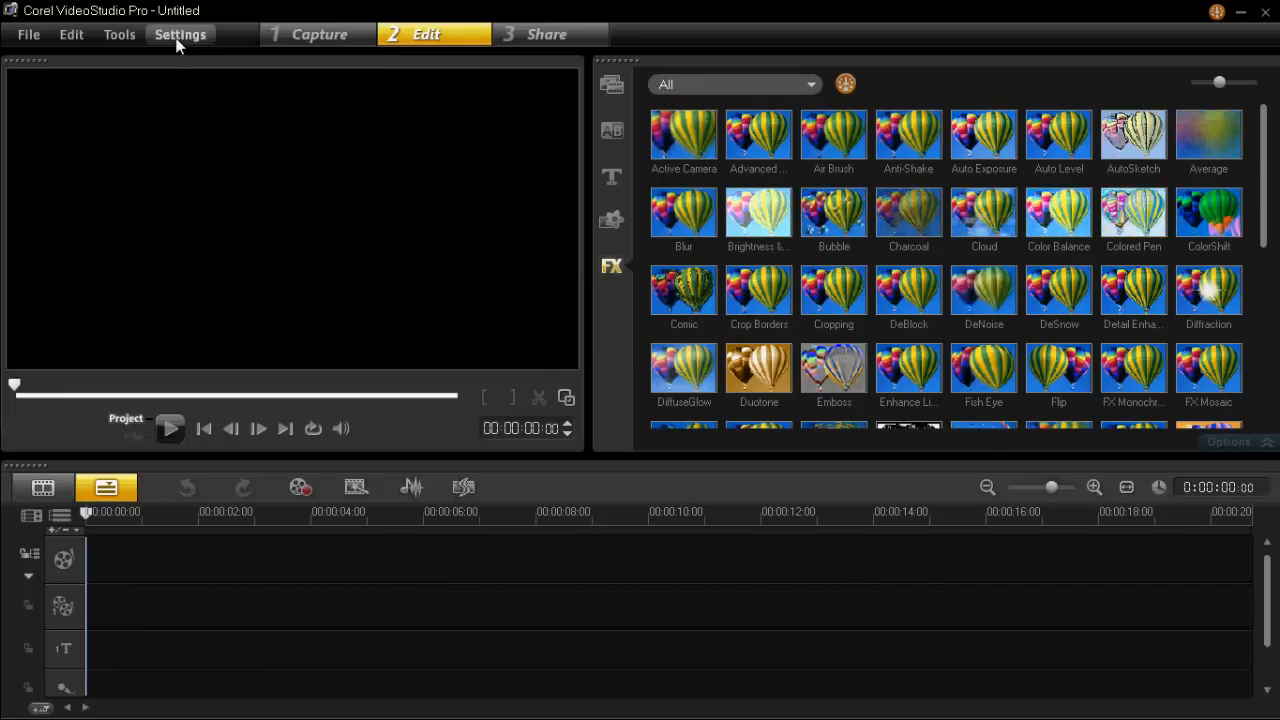
{"action": "left_click", "coordinate": [180, 34]}
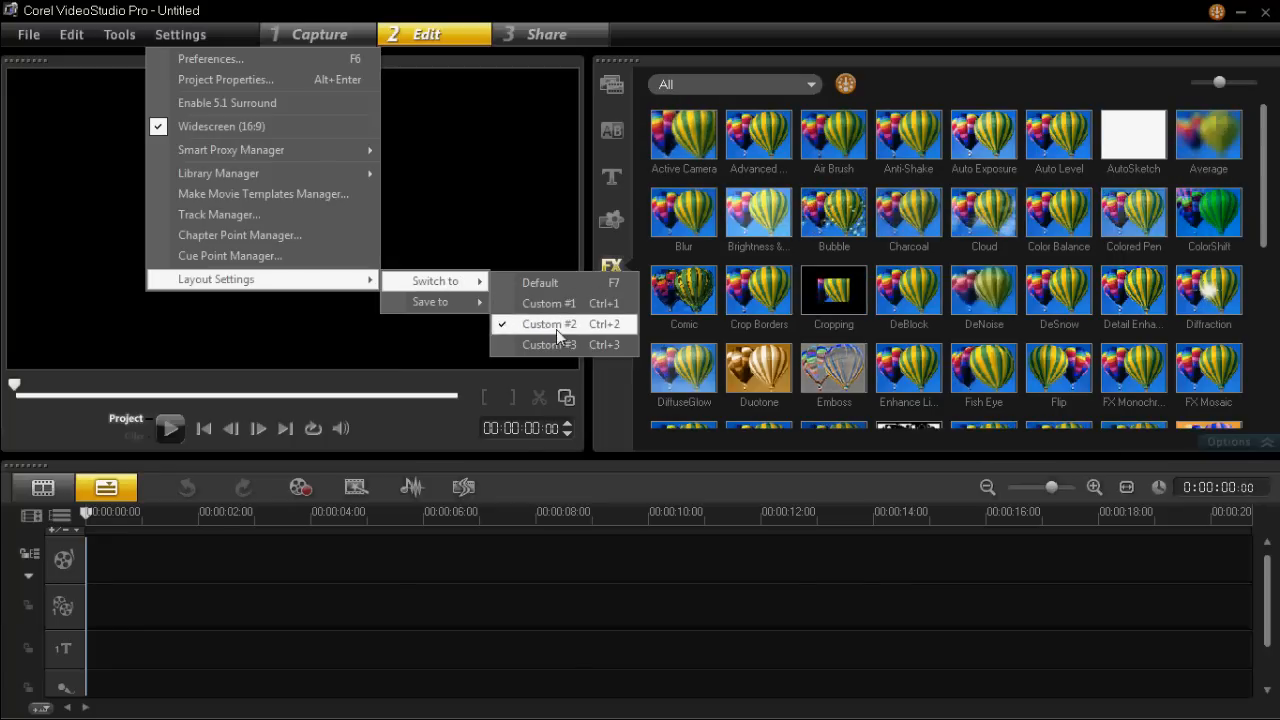
{"action": "mouse_move", "coordinate": [548, 303]}
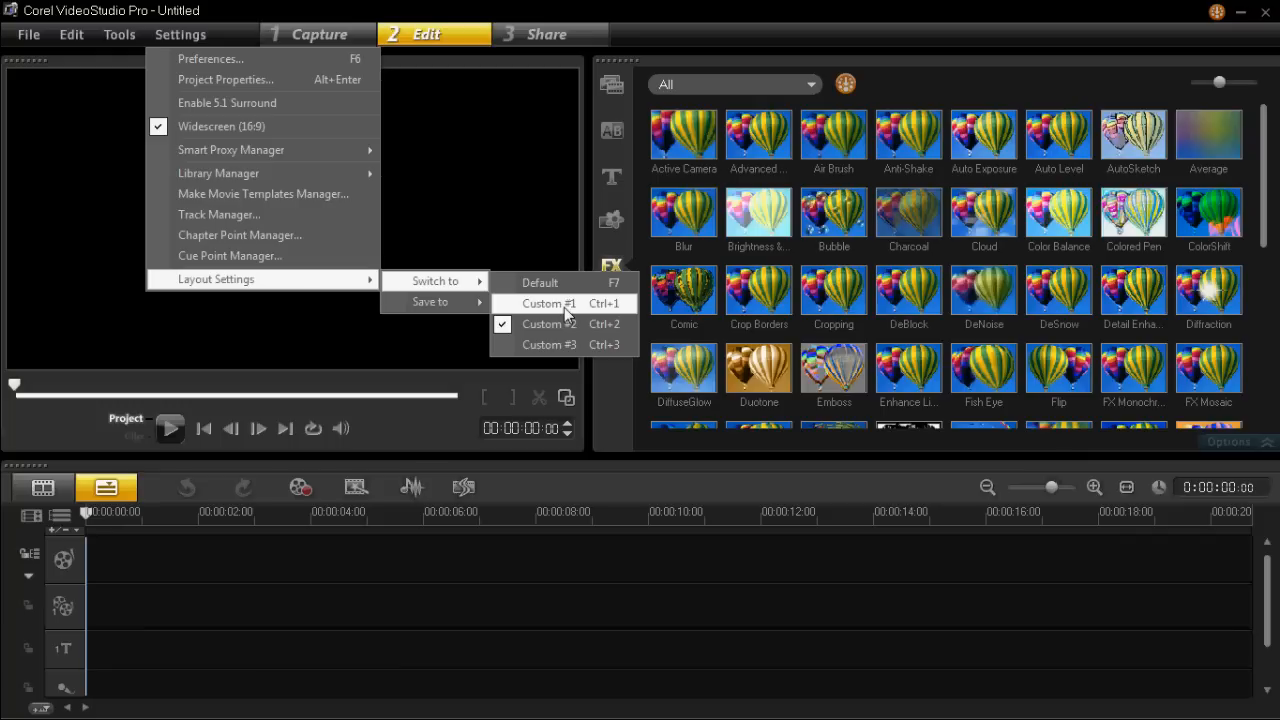
{"action": "left_click", "coordinate": [548, 303]}
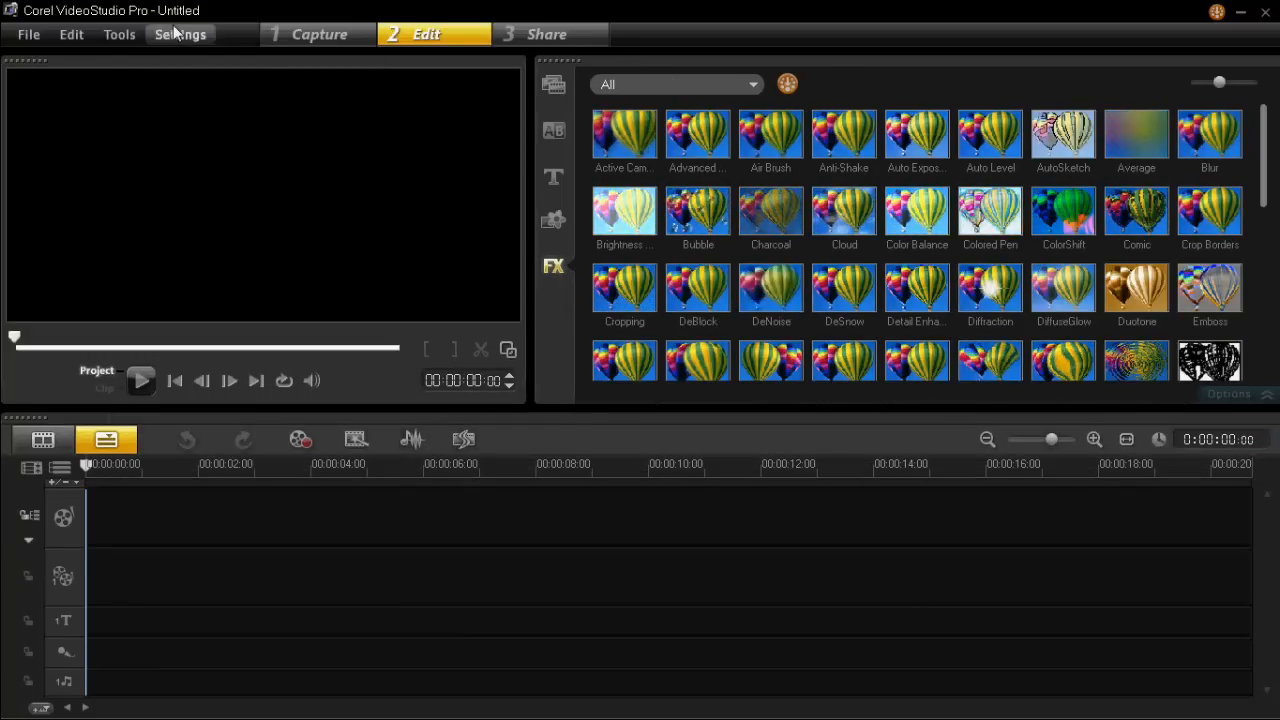
{"action": "left_click", "coordinate": [180, 34]}
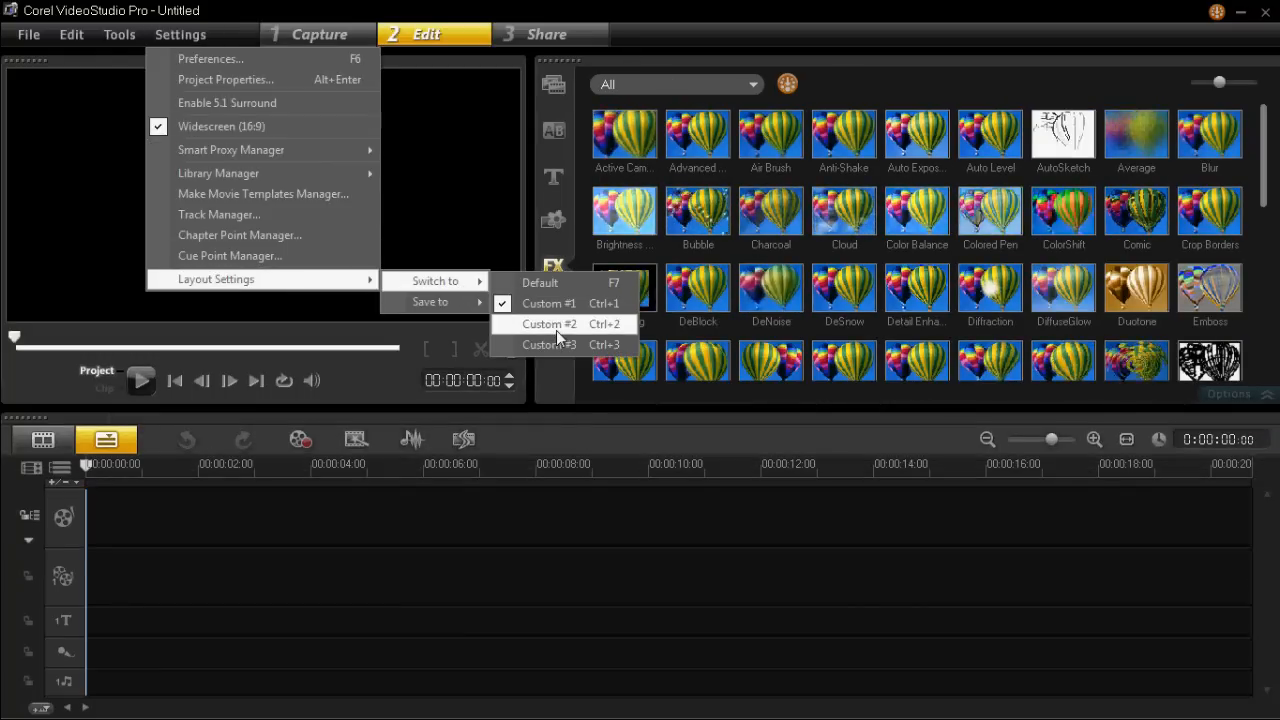
{"action": "left_click", "coordinate": [549, 323]}
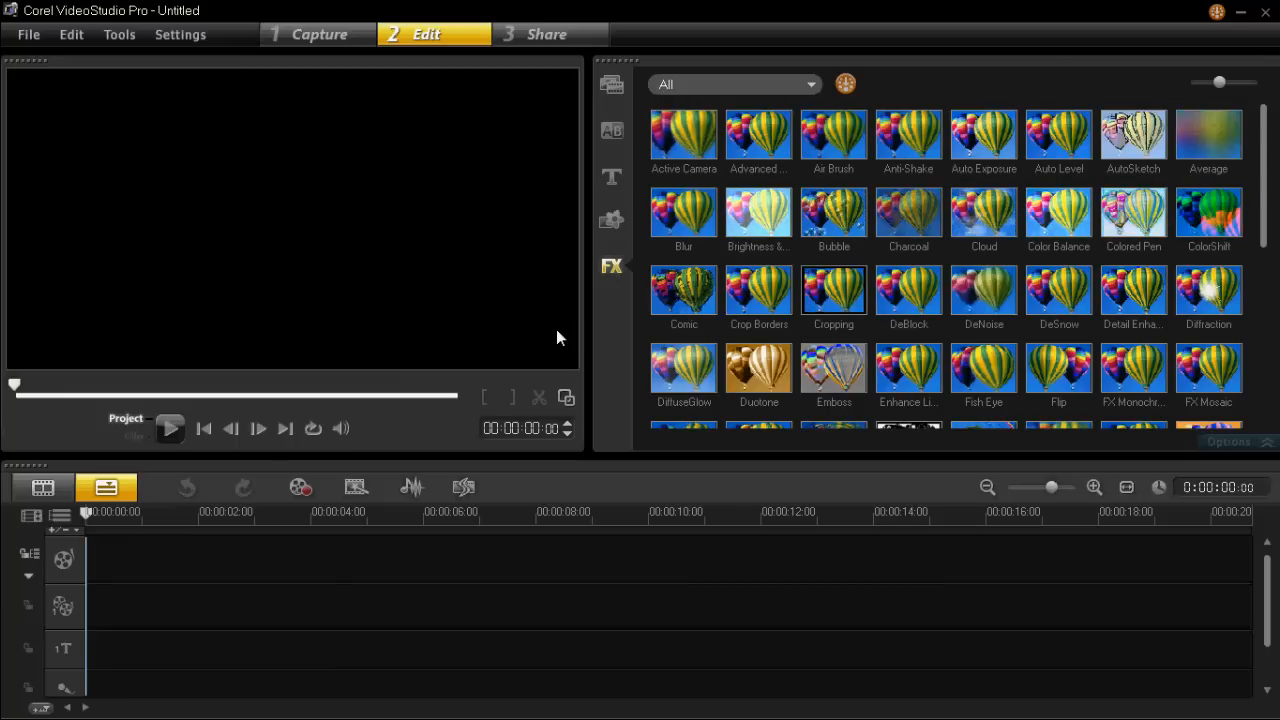
{"action": "left_click", "coordinate": [833, 291]}
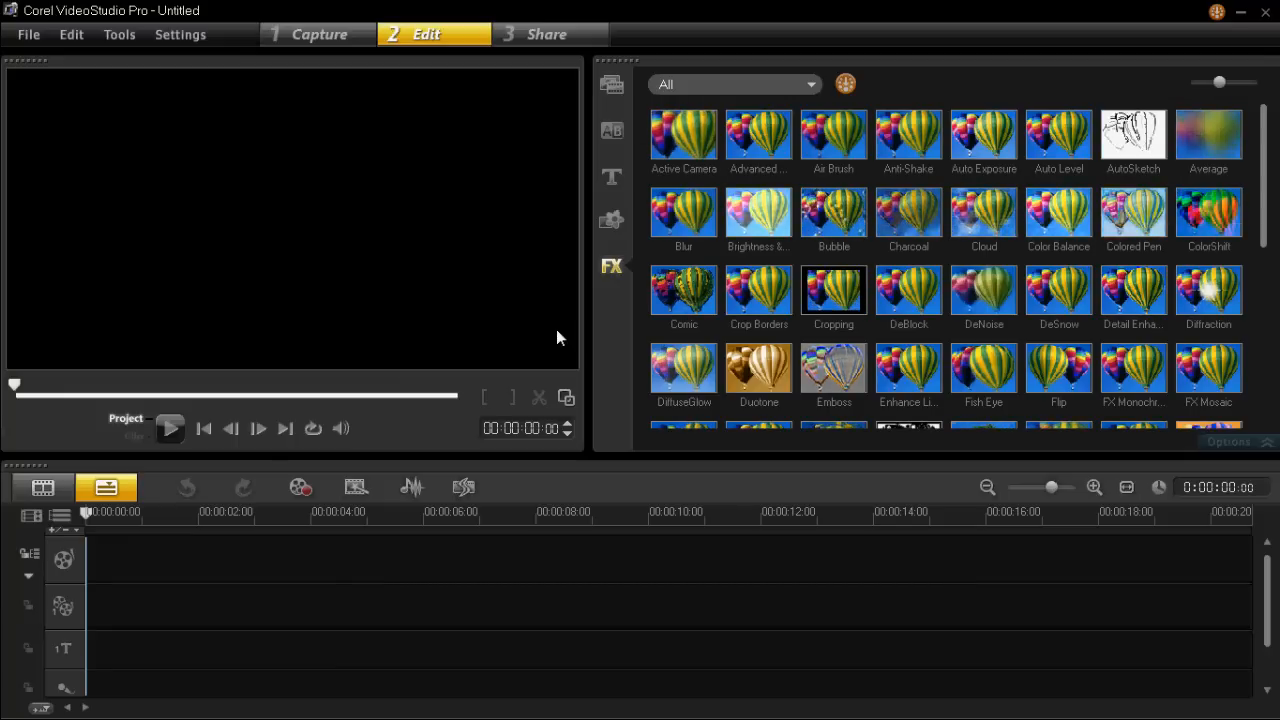